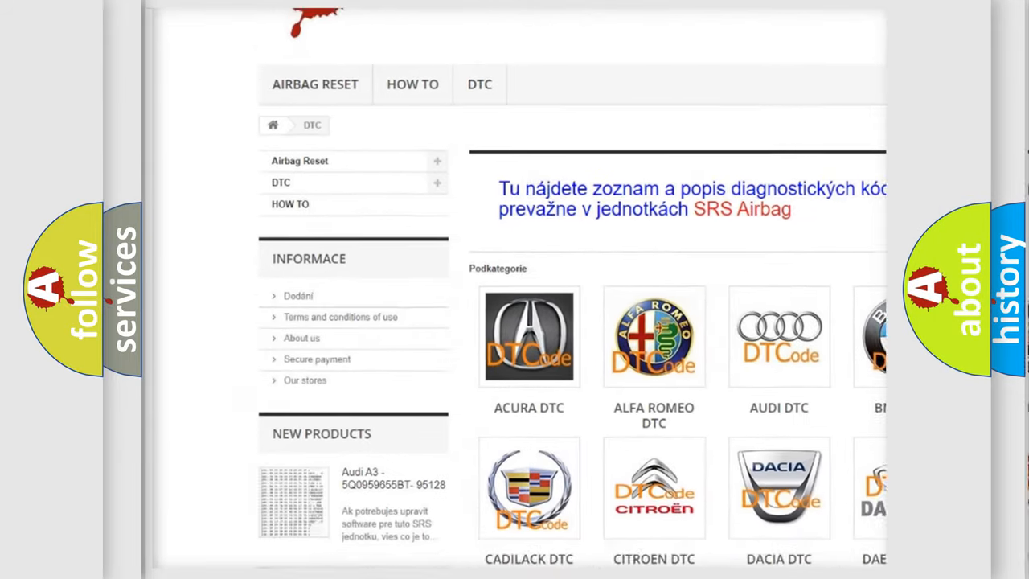
scroll("down", 3)
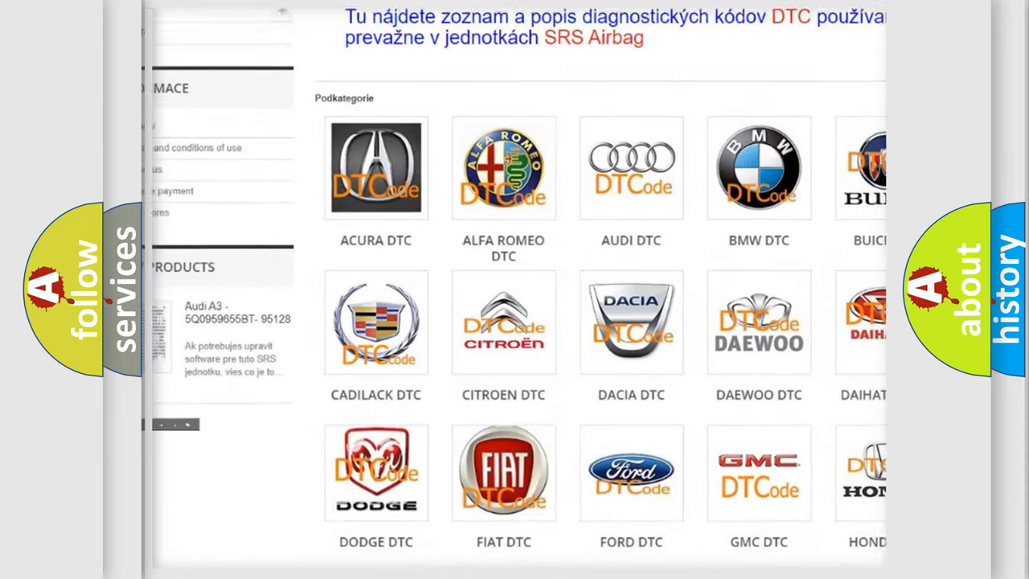
scroll("down", 3)
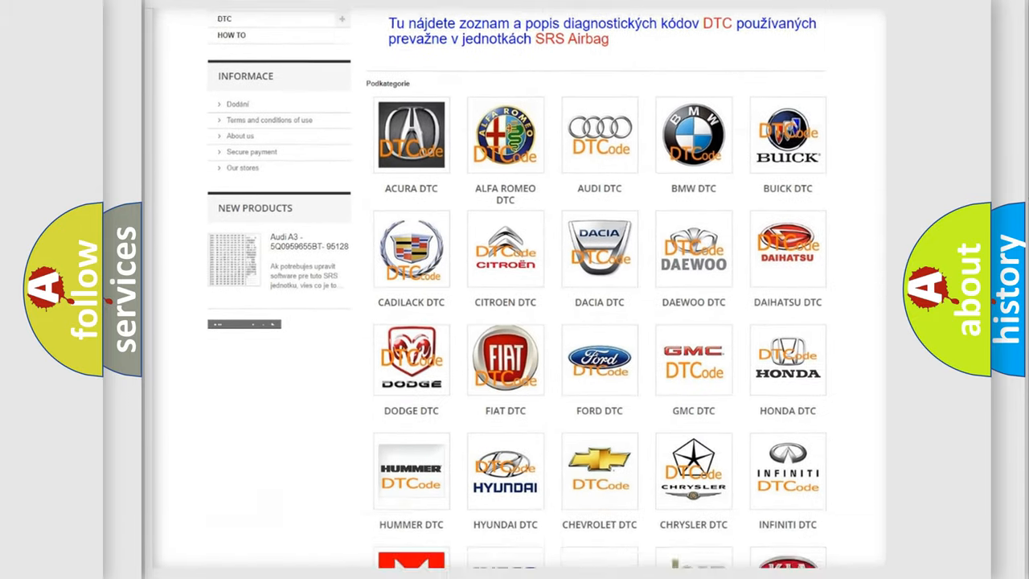
scroll("down", 3)
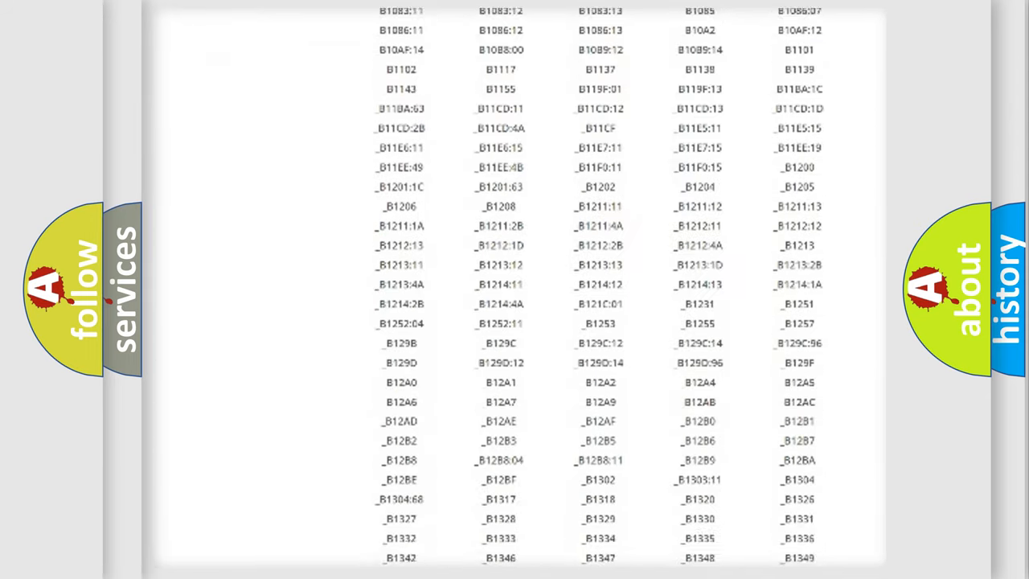
scroll("down", 3)
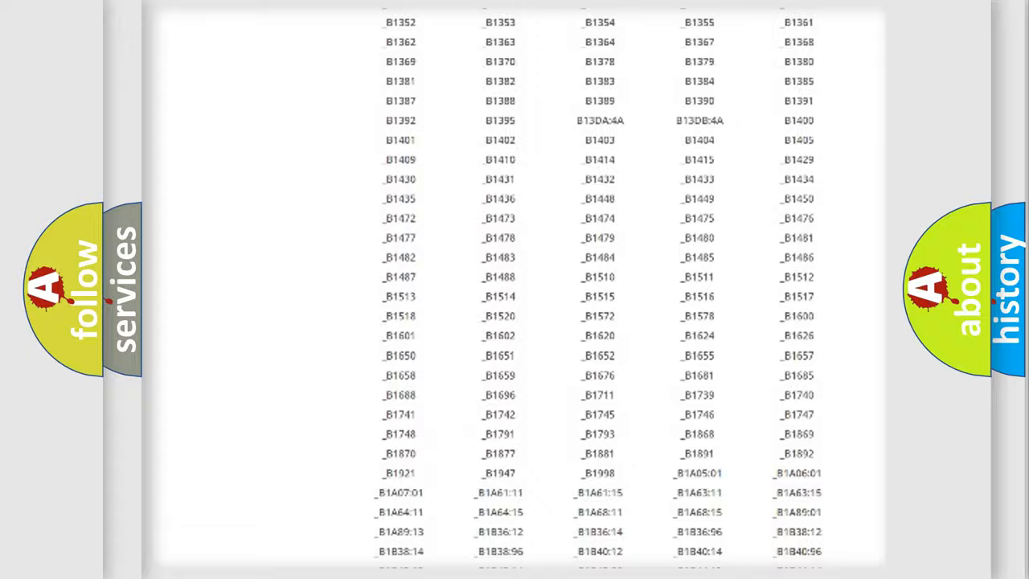